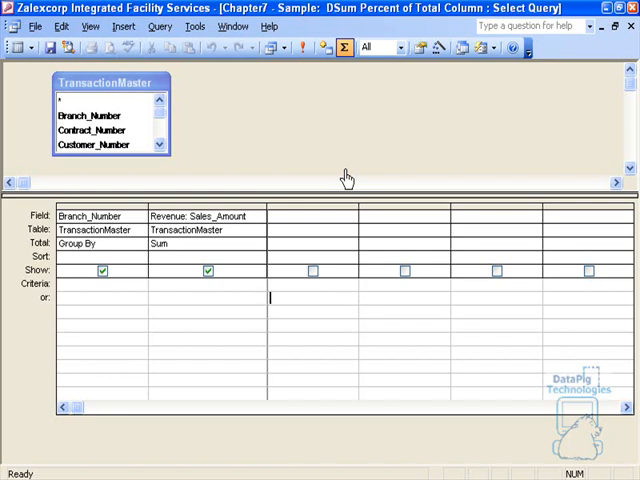
mouse_move(255, 120)
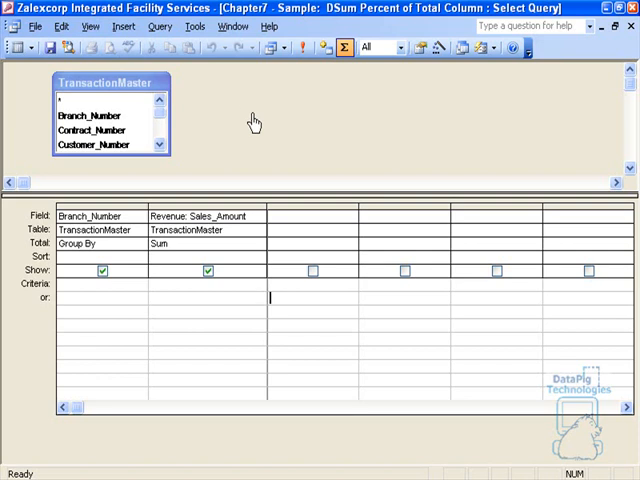
mouse_move(249, 138)
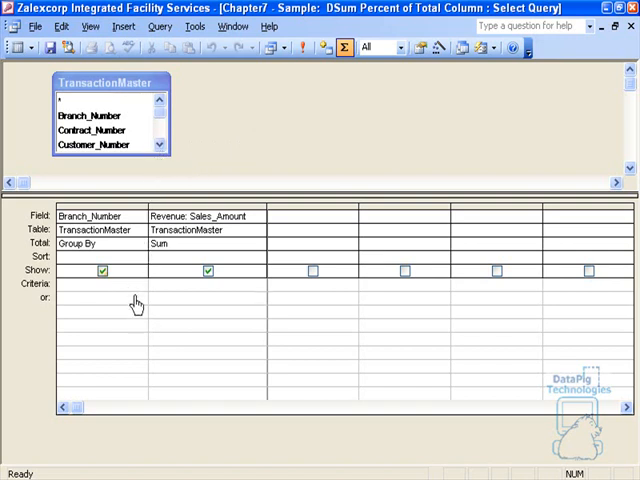
mouse_move(240, 227)
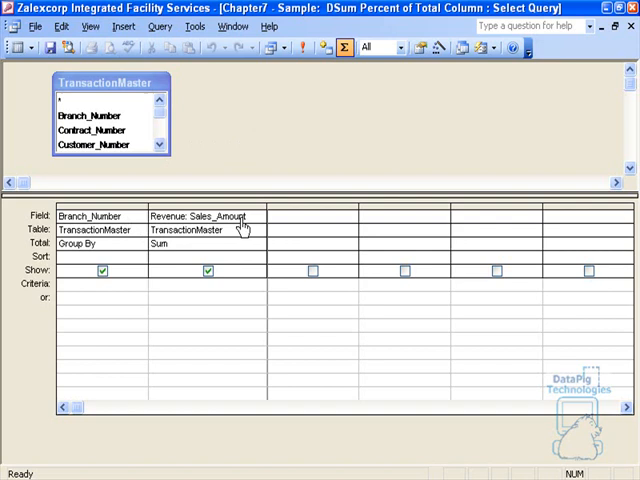
Step: Run the totals query to list revenue for the 54 branches
left_click(115, 244)
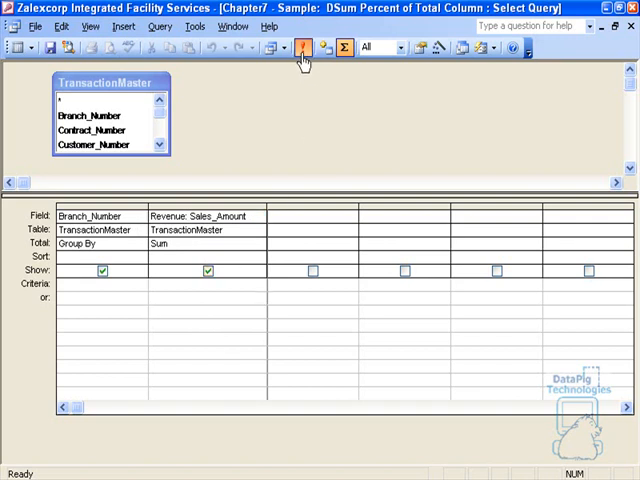
left_click(302, 47)
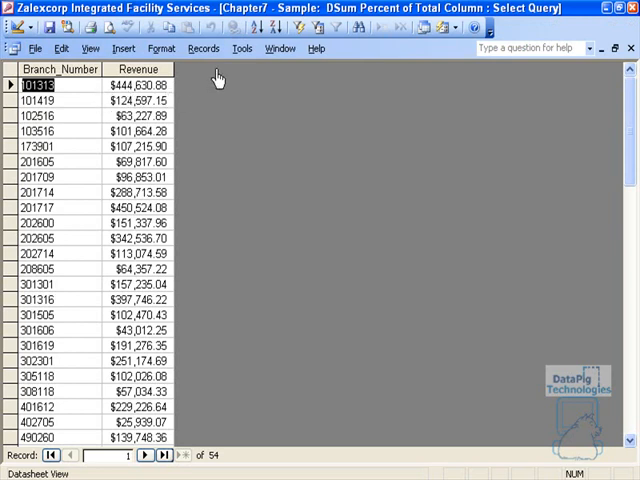
mouse_move(205, 90)
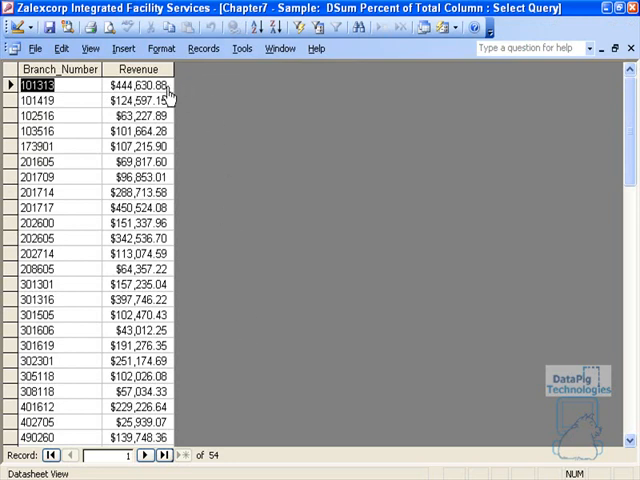
mouse_move(193, 100)
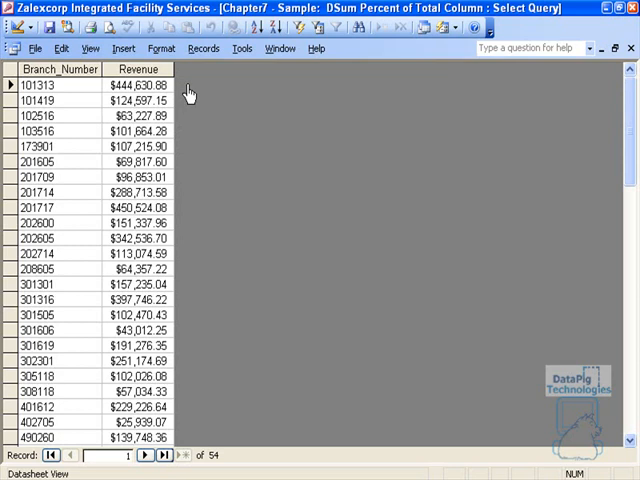
left_click(55, 100)
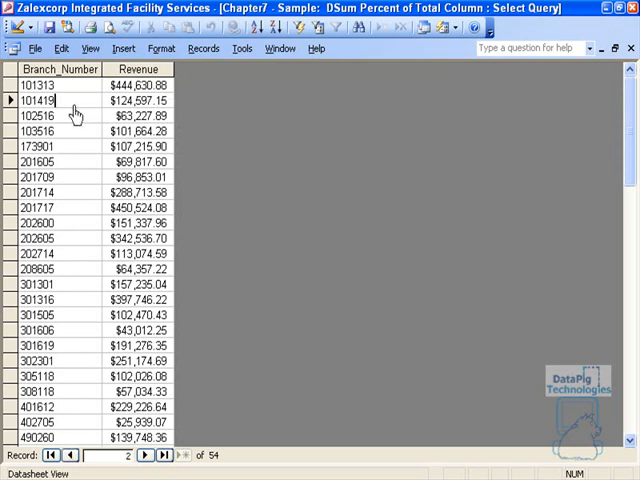
mouse_move(199, 113)
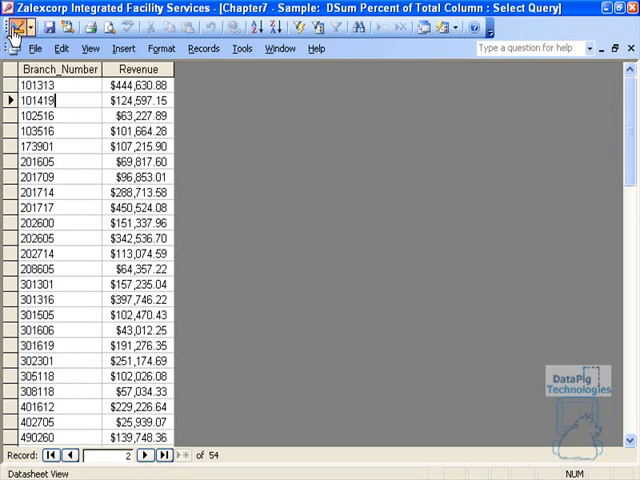
Step: In Design View, add field Total: DSum("[Sales_Amount]","[TransactionMaster]") as an Expression
left_click(18, 27)
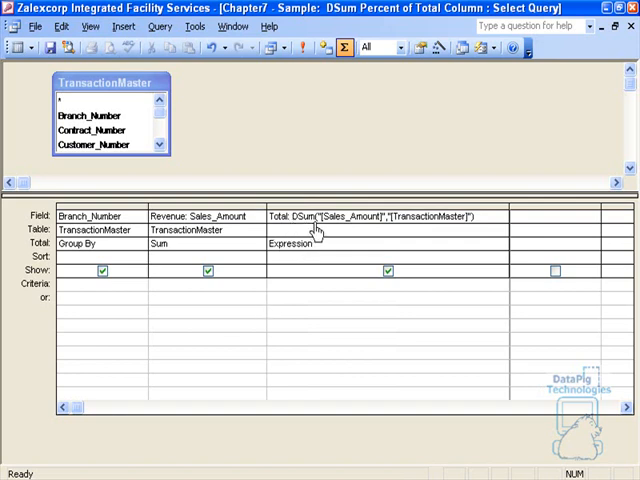
mouse_move(340, 230)
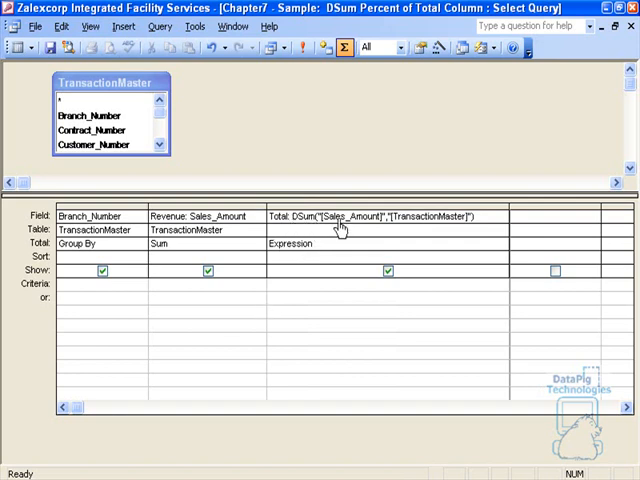
left_click(270, 311)
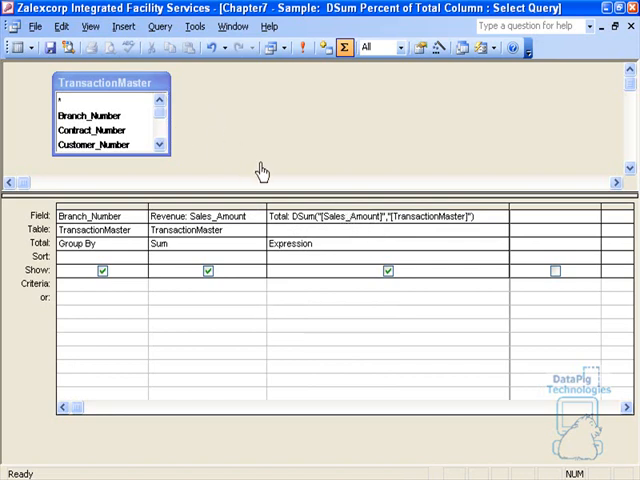
mouse_move(343, 225)
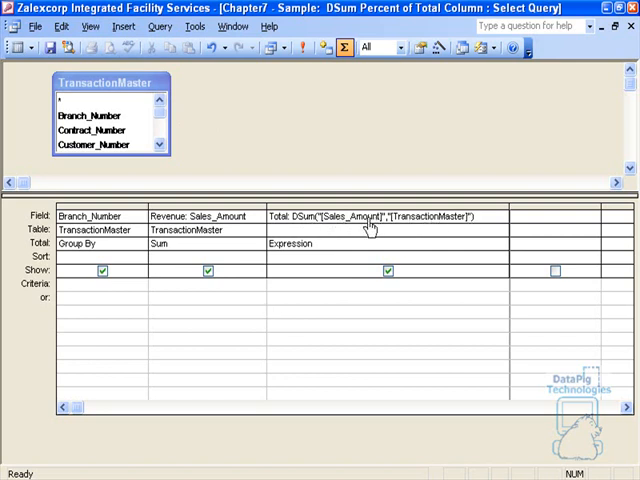
left_click(273, 310)
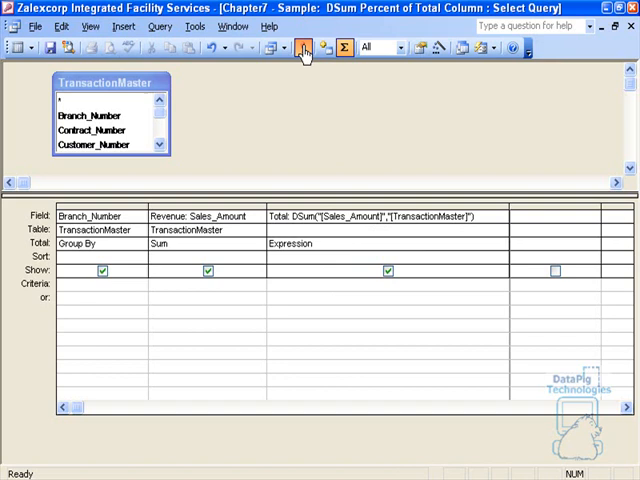
left_click(303, 47)
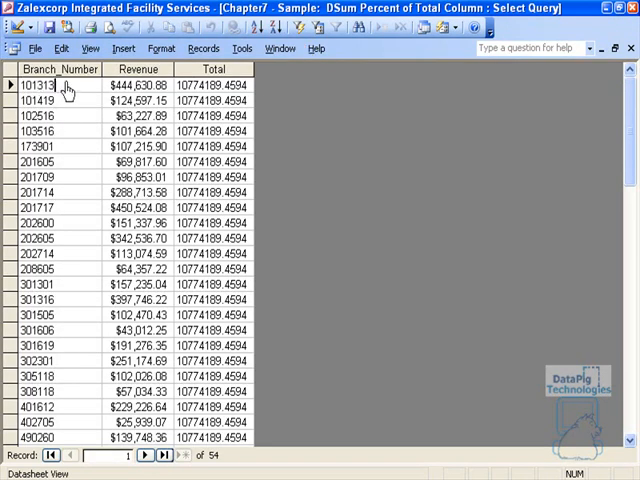
mouse_move(215, 84)
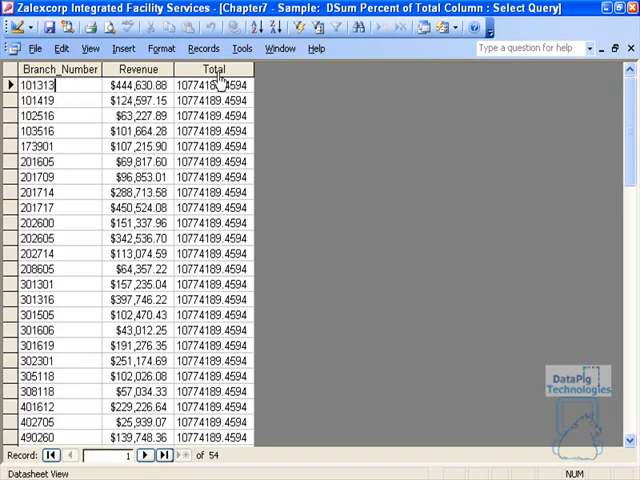
left_click(215, 69)
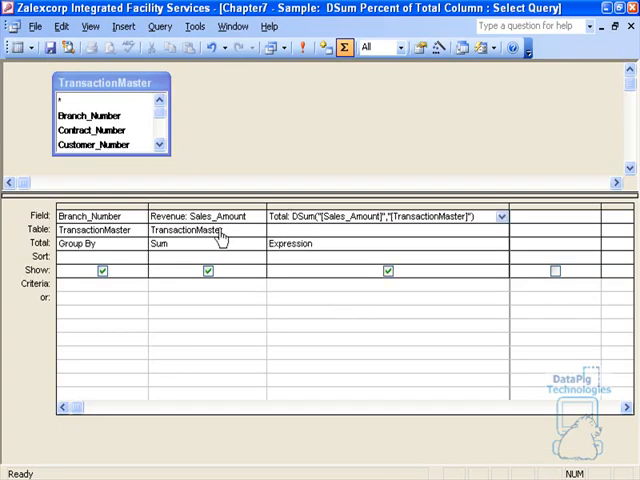
Step: Insert [Revenue]/ before DSum in the Total expression
left_click(200, 215)
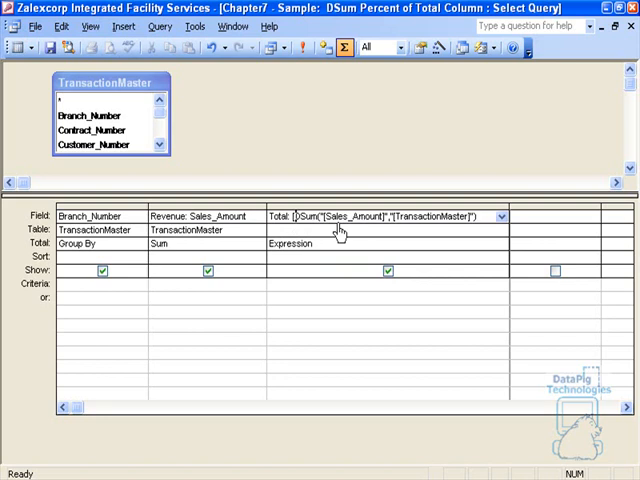
type("Revenue]/")
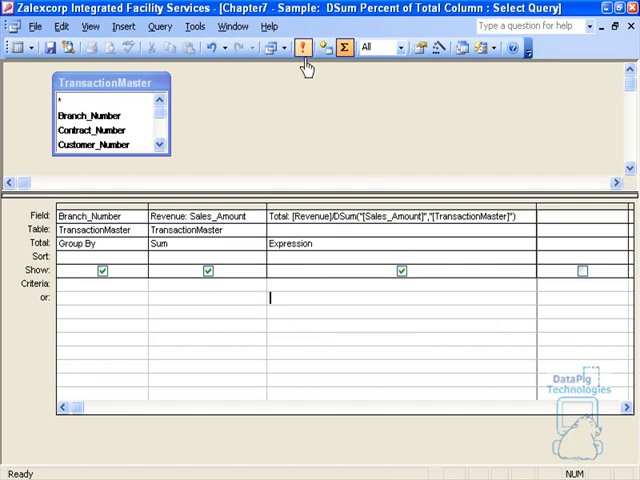
Step: Run the query to see decimal revenue shares, e.g. 0.0413 for branch 101313
left_click(303, 47)
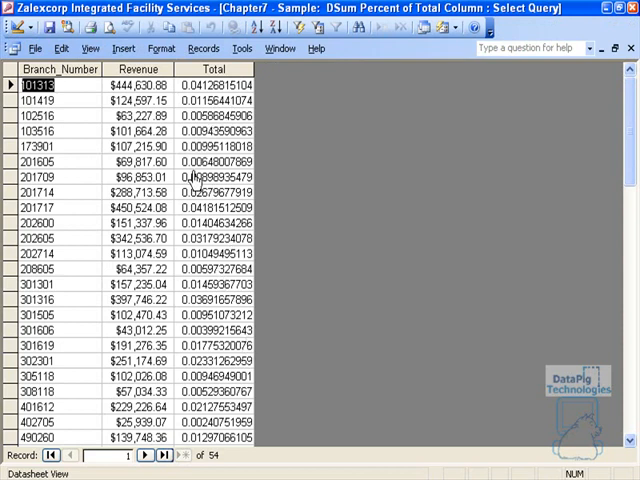
mouse_move(195, 178)
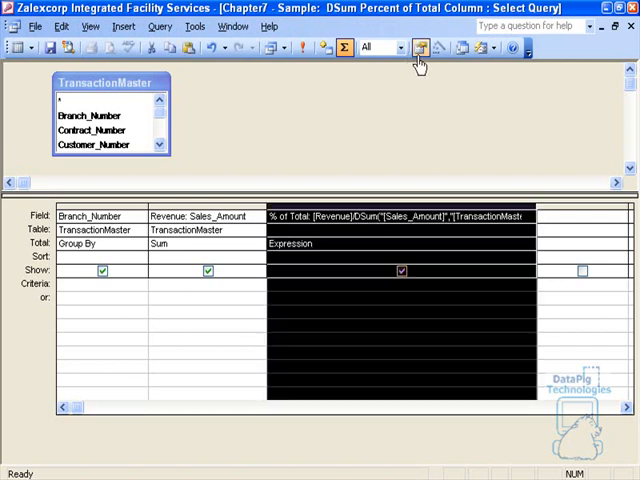
Step: Open the % of Total column's properties and its Format dropdown to choose Percent
left_click(420, 47)
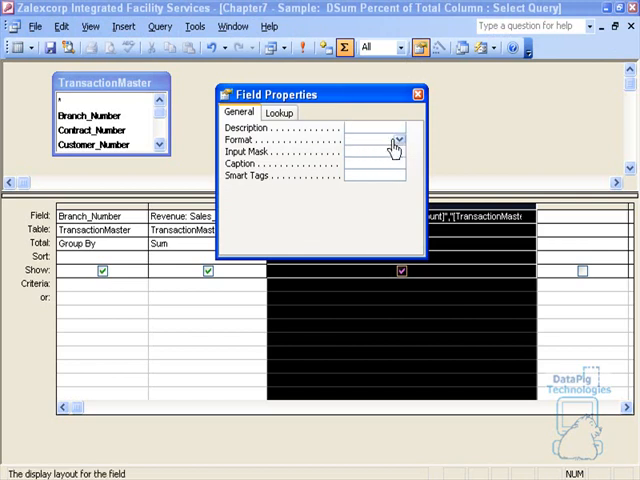
left_click(375, 139)
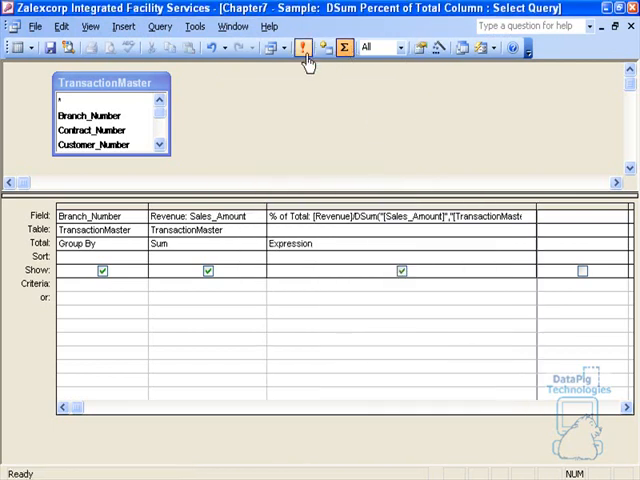
Step: Run the query and sort % of Total descending, branch 701715 first at 4.50%
left_click(303, 47)
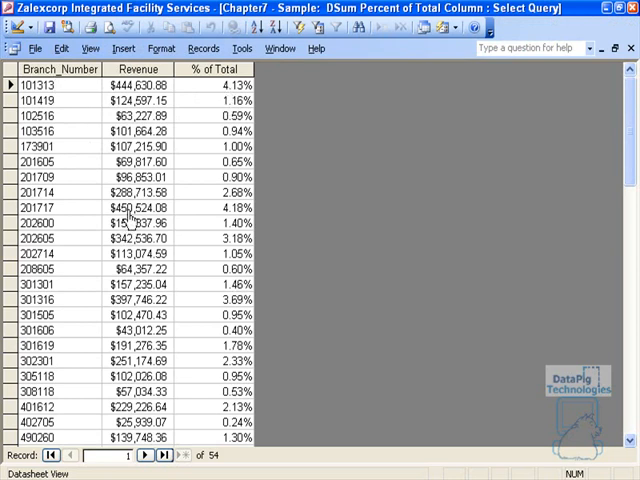
right_click(214, 70)
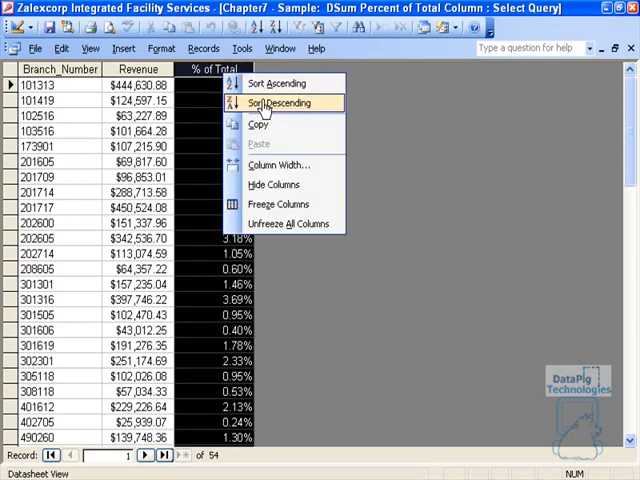
left_click(283, 102)
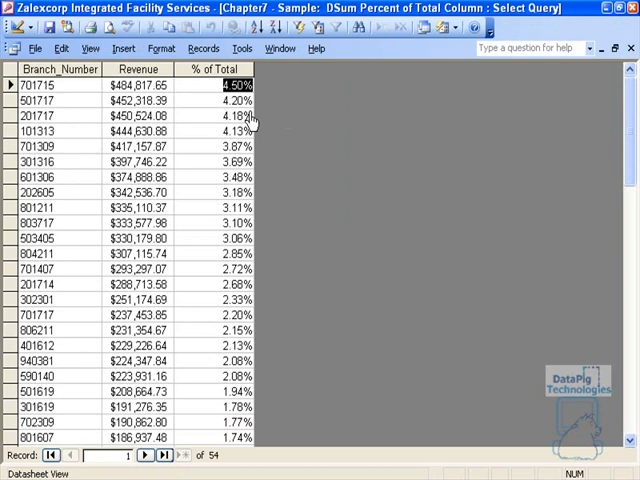